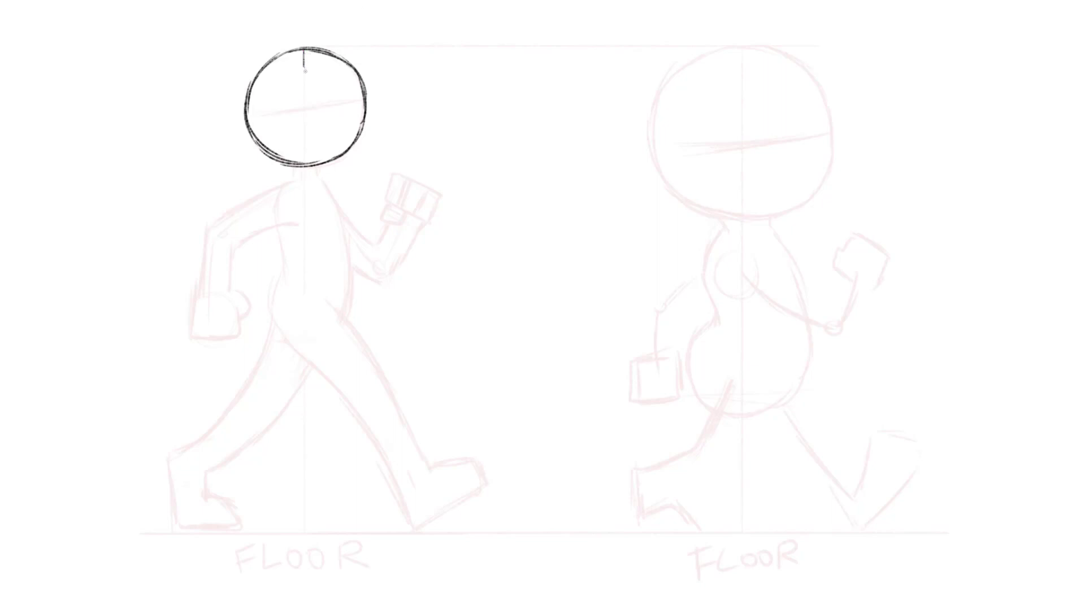
- Draw a vertical centre line from the head down to a horizontal floor line beneath the left figure
left_click_drag(305, 71, 312, 265)
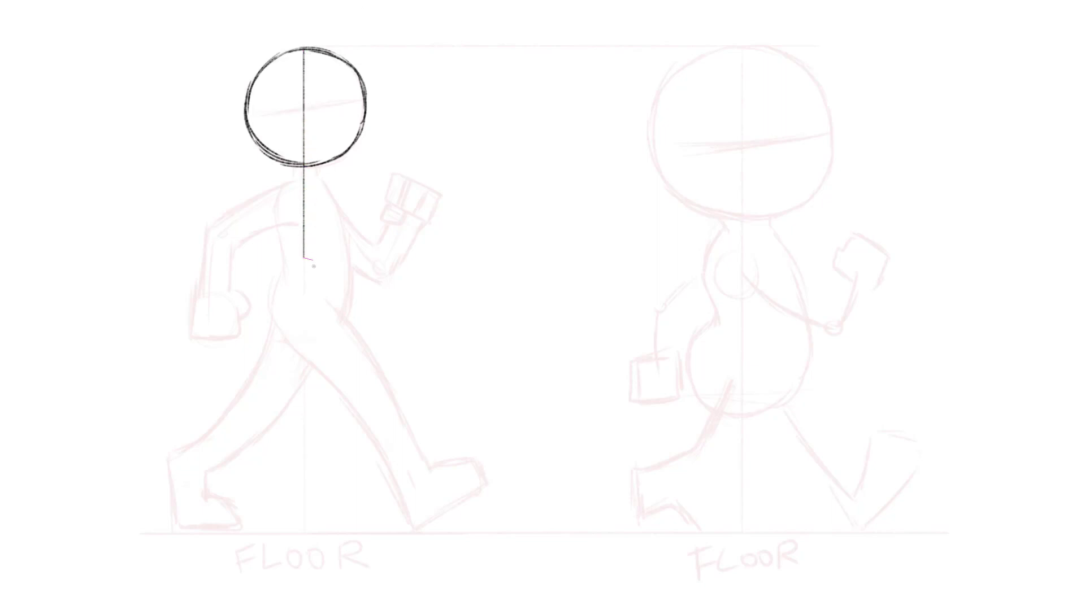
left_click_drag(308, 267, 309, 526)
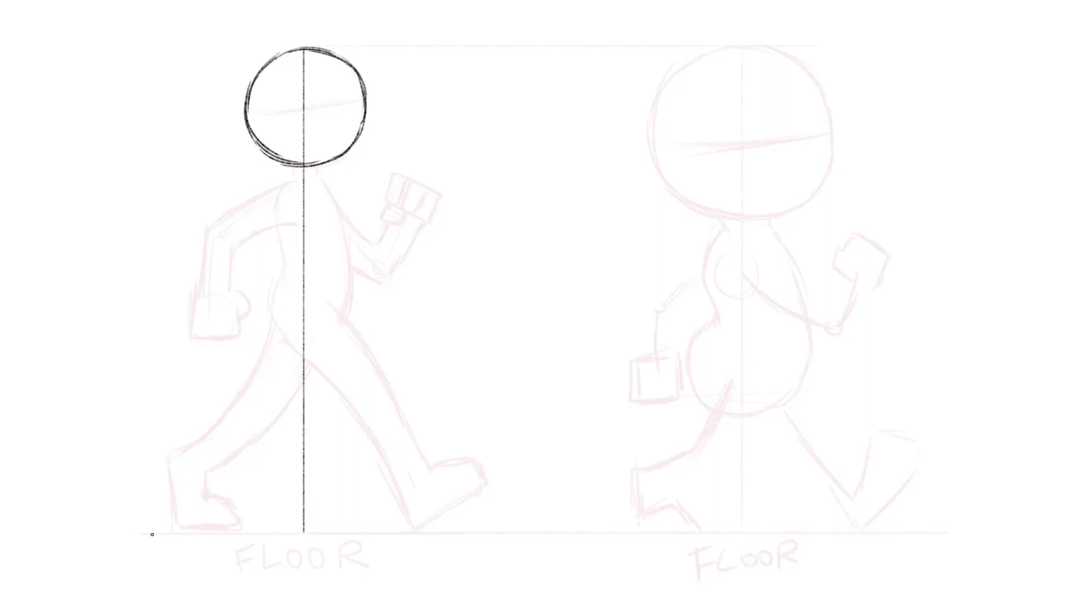
left_click_drag(150, 533, 476, 540)
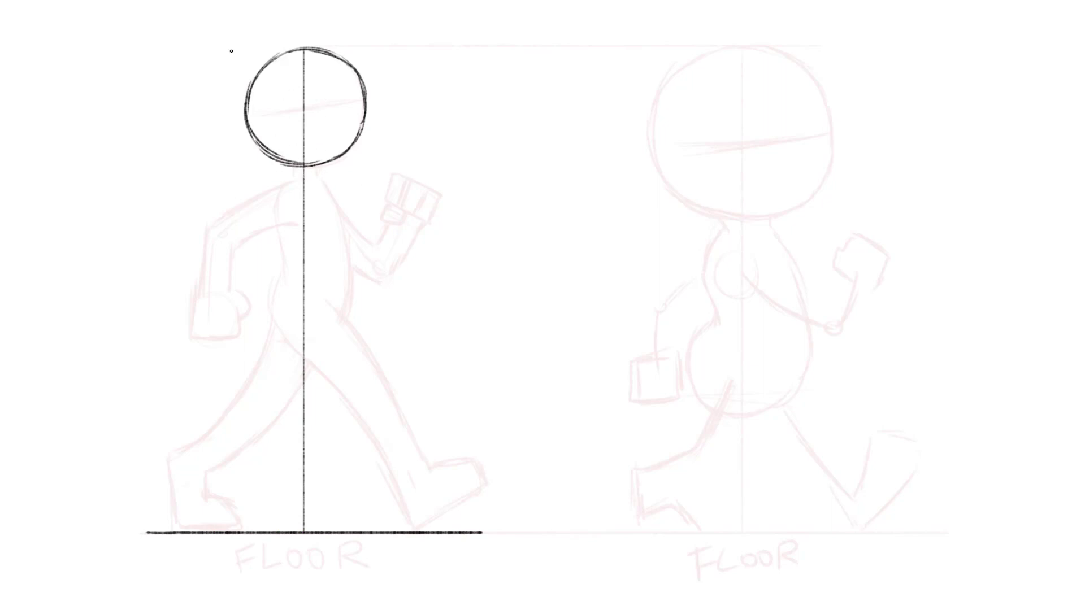
left_click_drag(223, 164, 205, 270)
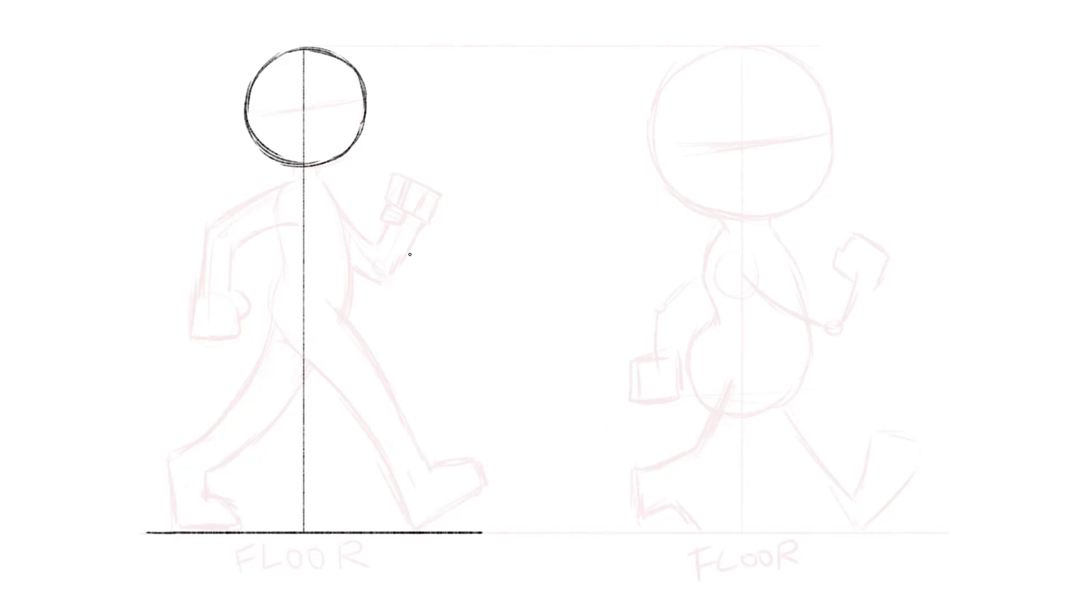
left_click_drag(145, 121, 231, 111)
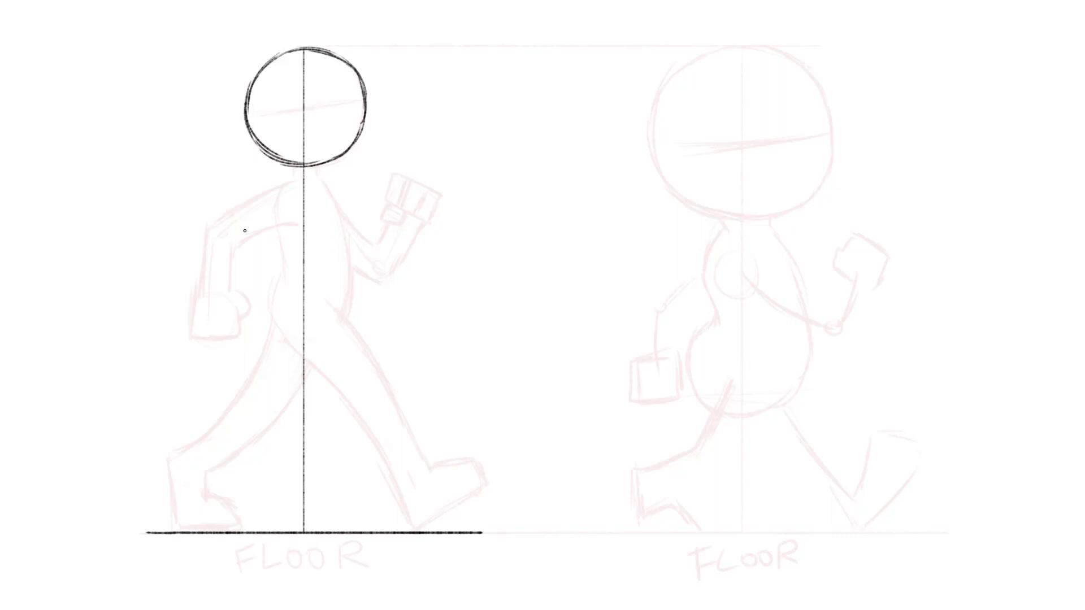
mouse_move(193, 95)
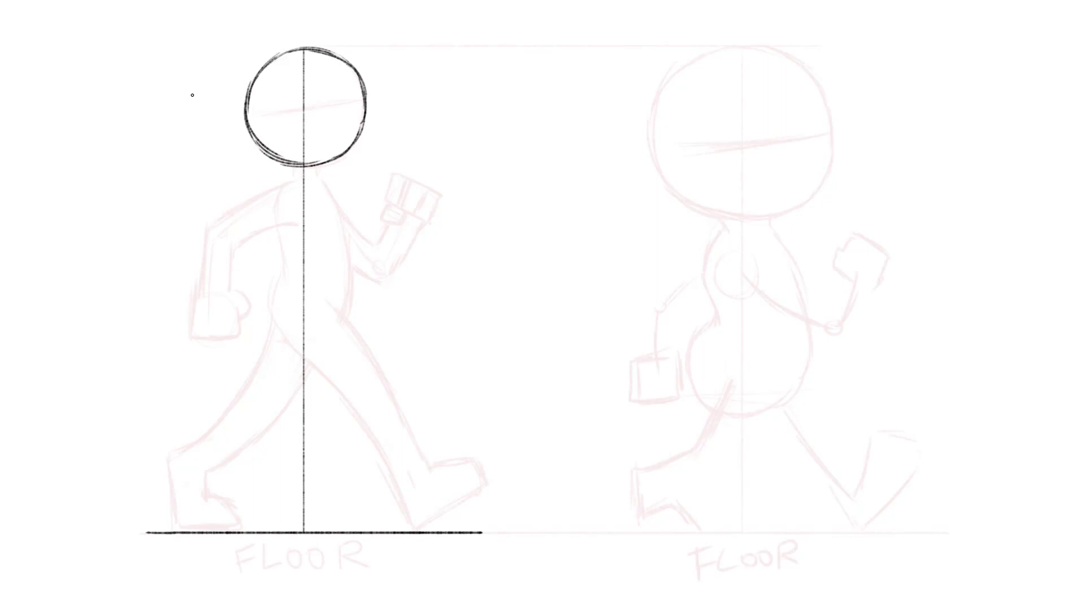
left_click_drag(96, 207, 207, 156)
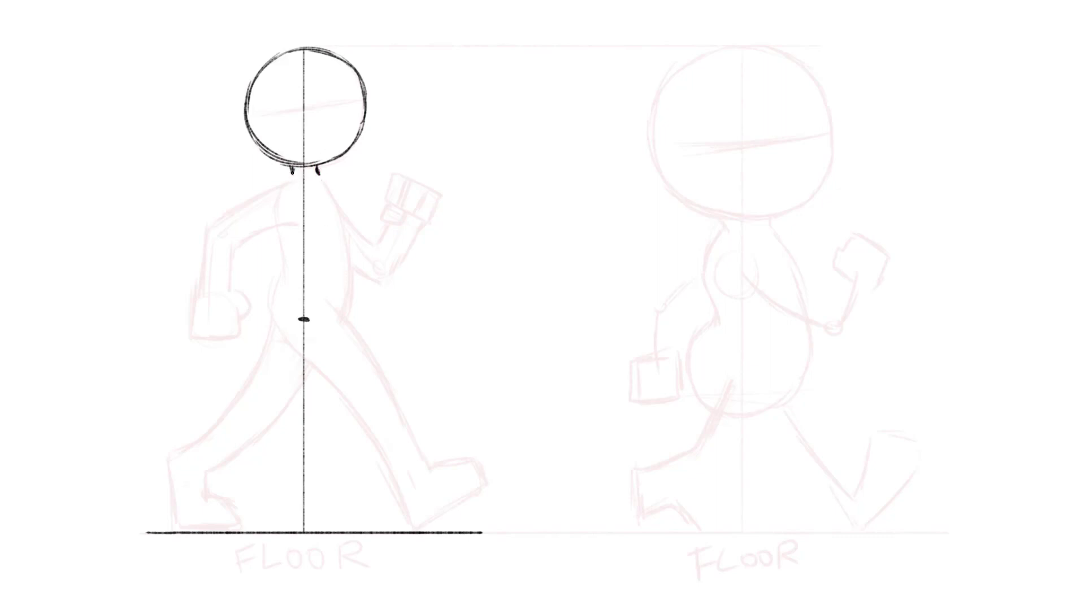
- Outline the bean-shaped torso below the head, refining it down to the hip mark
left_click_drag(293, 162, 287, 266)
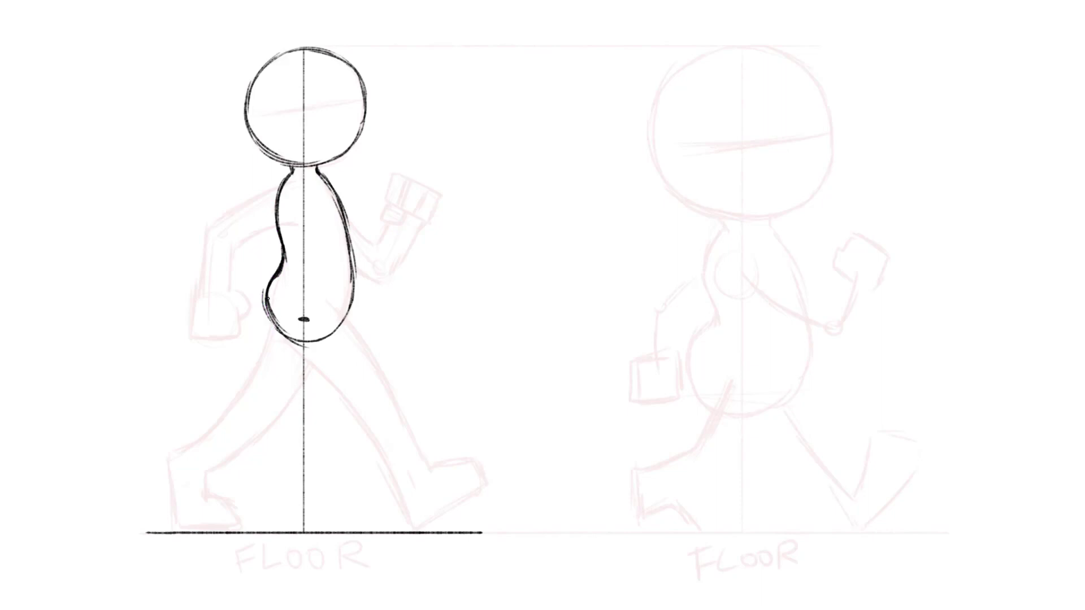
left_click_drag(204, 202, 256, 194)
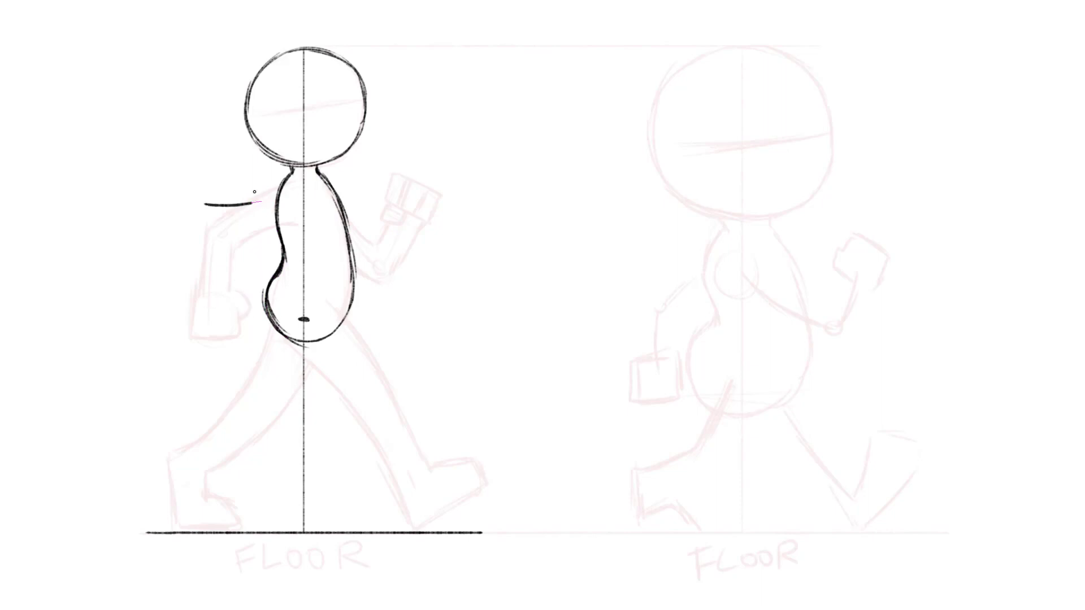
left_click_drag(200, 247, 277, 246)
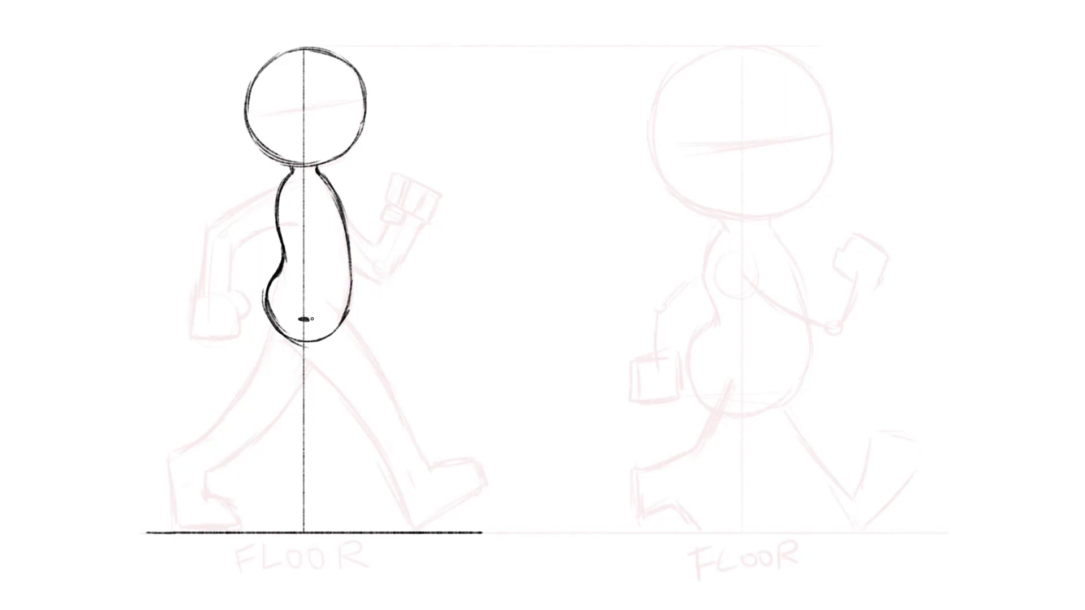
left_click_drag(291, 305, 437, 482)
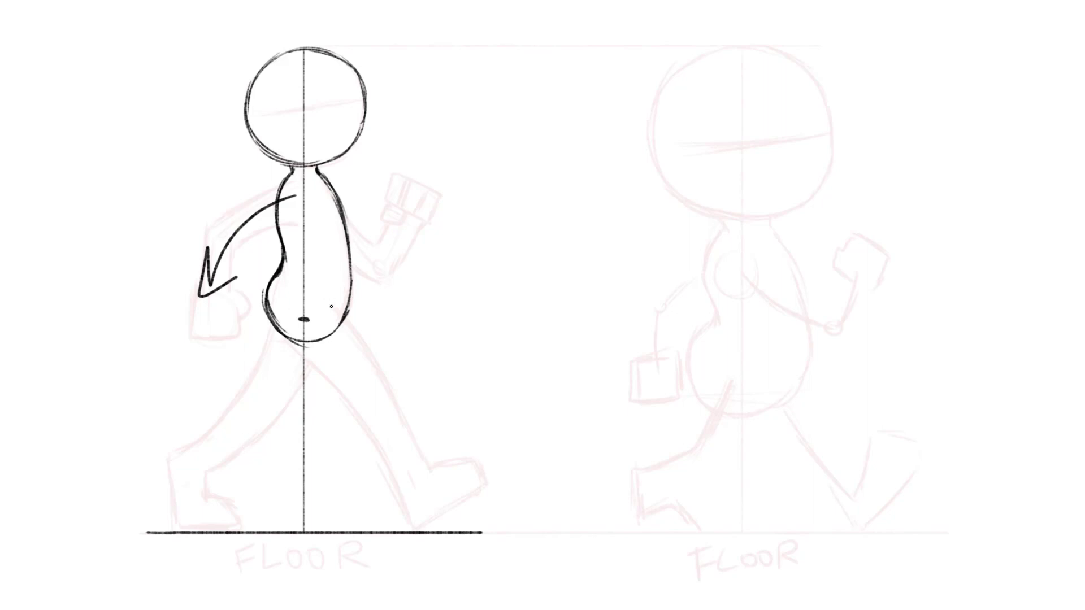
mouse_move(358, 228)
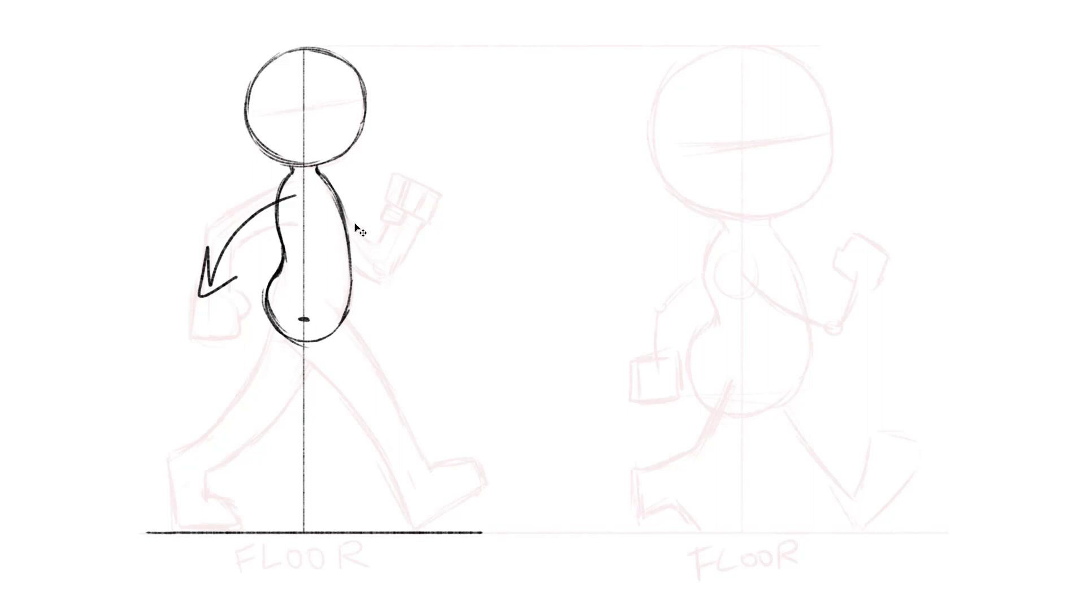
mouse_move(359, 245)
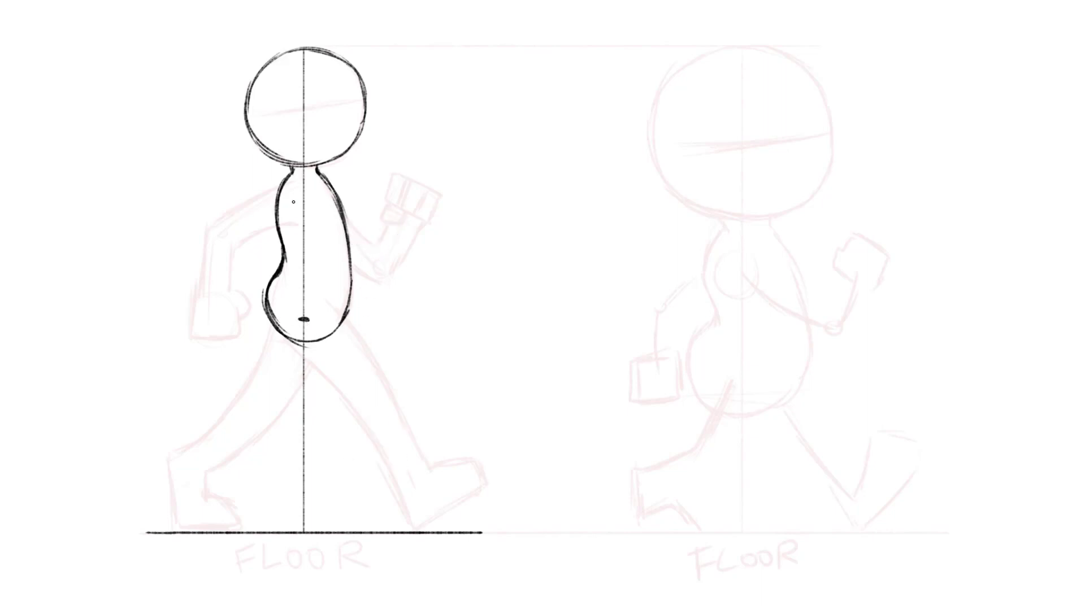
- Ink the front leg from hip to floor and shape its boot over the pink sketch
left_click_drag(301, 315, 276, 403)
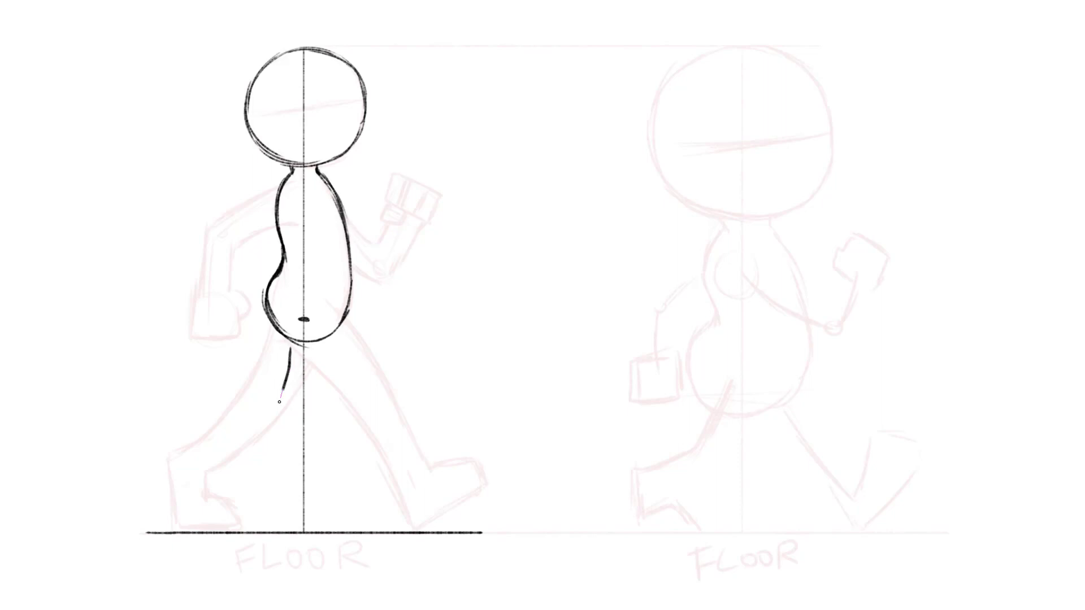
left_click_drag(290, 353, 215, 460)
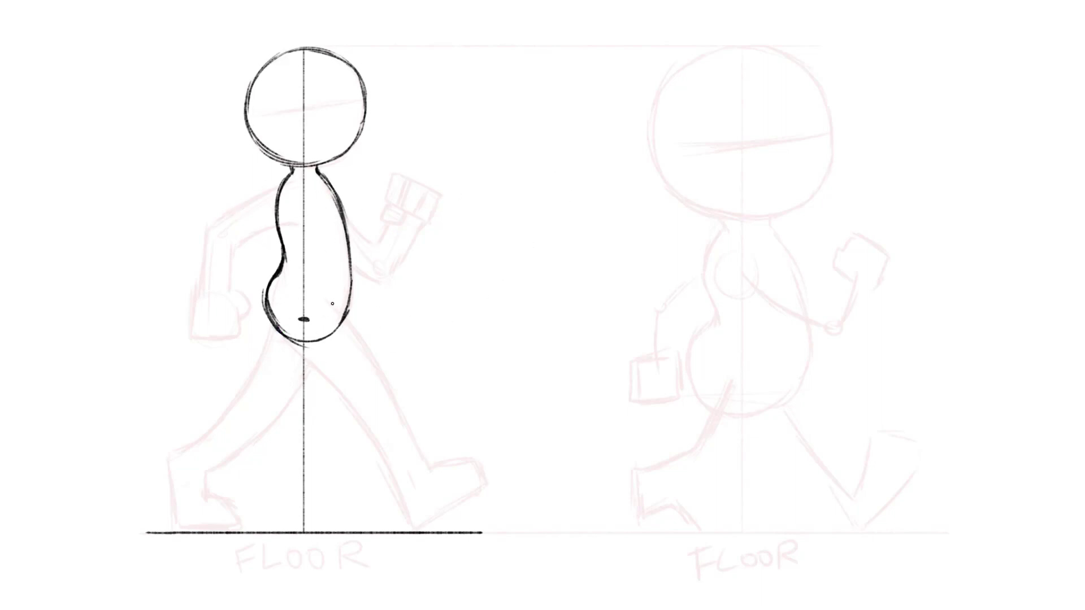
left_click_drag(277, 325, 353, 408)
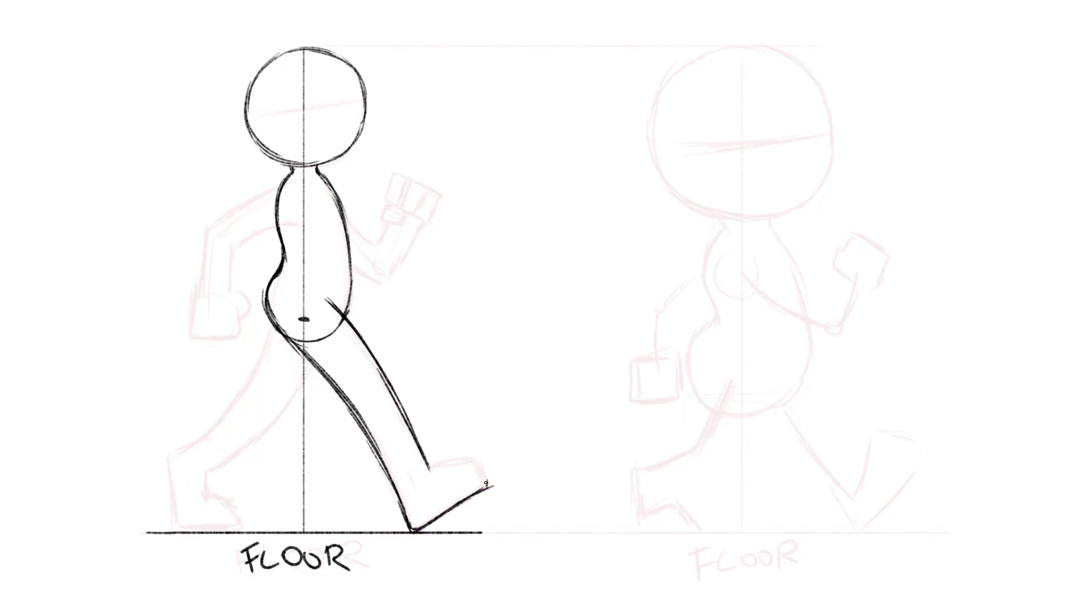
left_click_drag(432, 462, 484, 484)
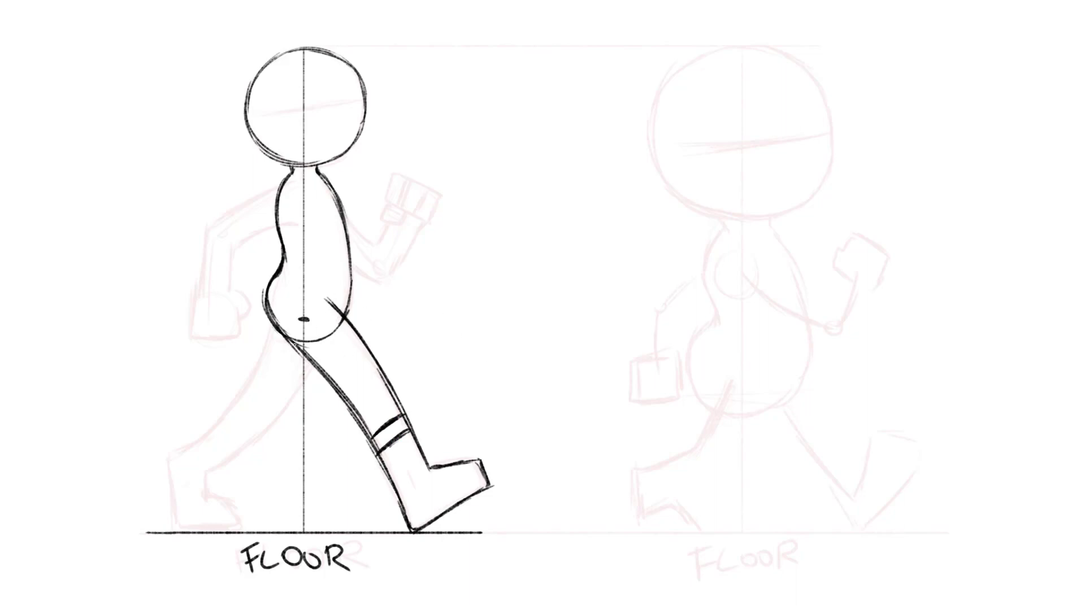
- Ink the trailing leg curving back from the hip to a boot with a refined heel
left_click_drag(270, 326, 371, 498)
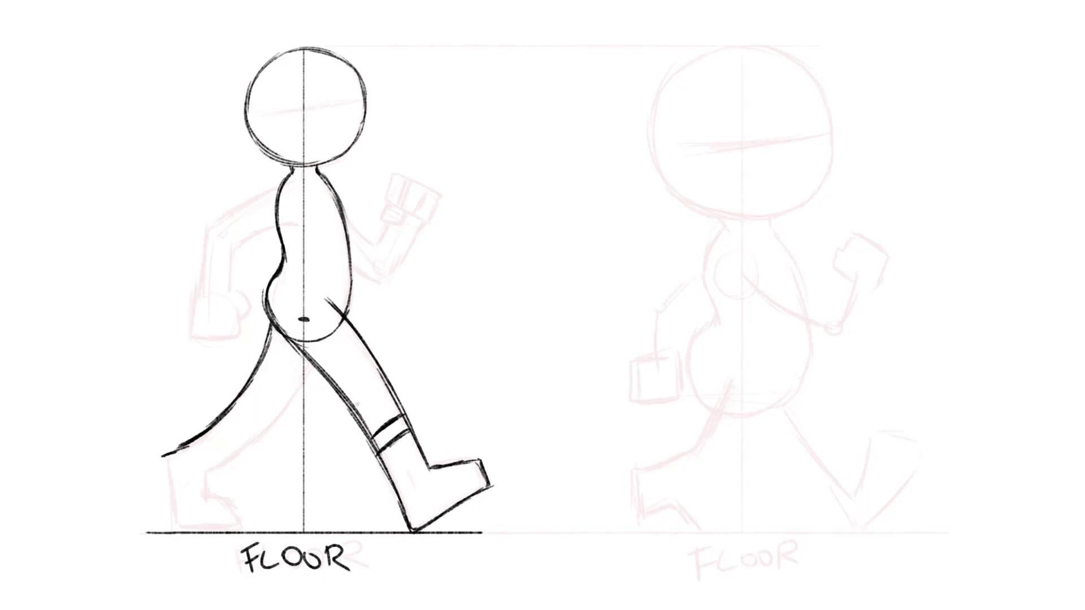
left_click_drag(270, 481, 249, 515)
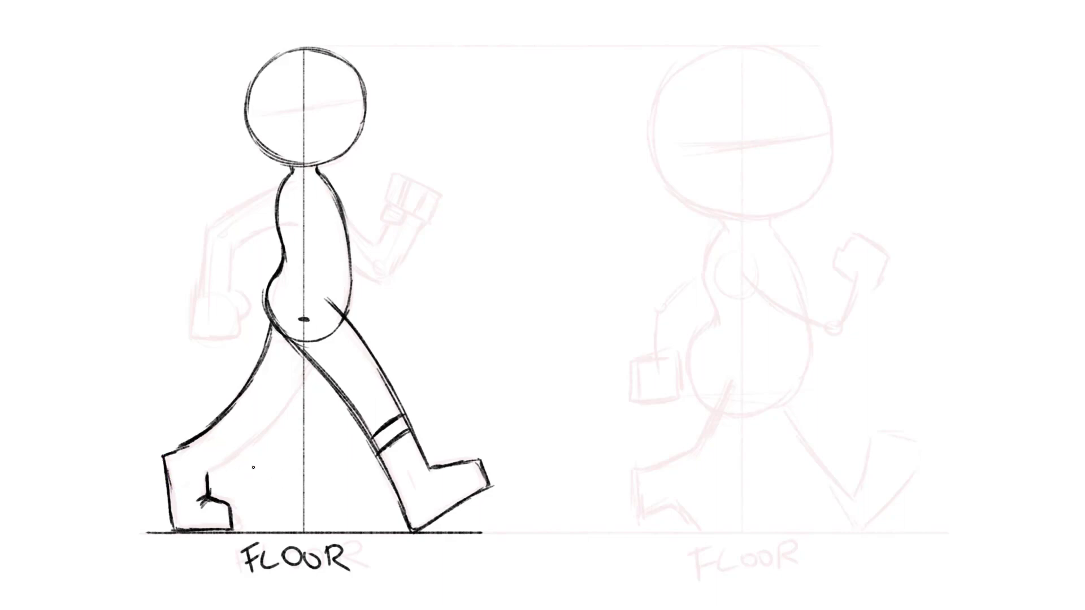
left_click_drag(255, 467, 220, 487)
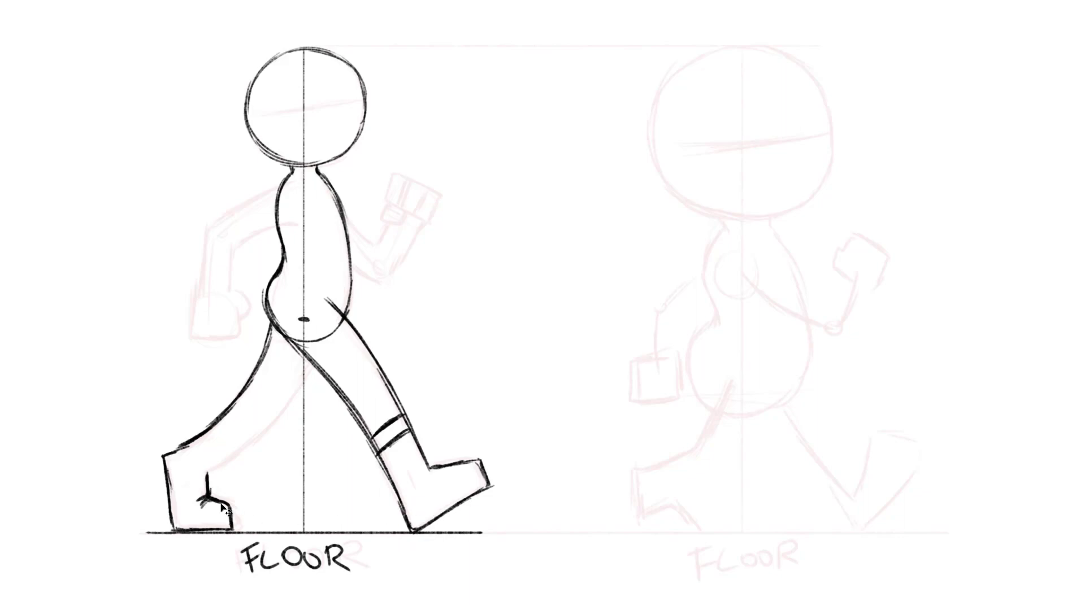
mouse_move(318, 465)
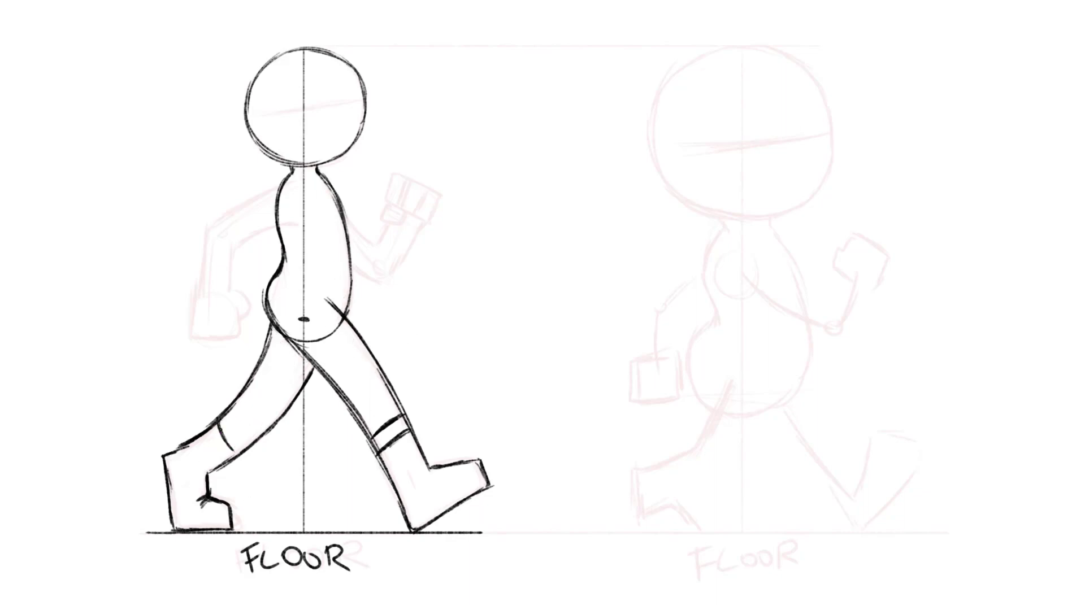
left_click_drag(235, 408, 249, 471)
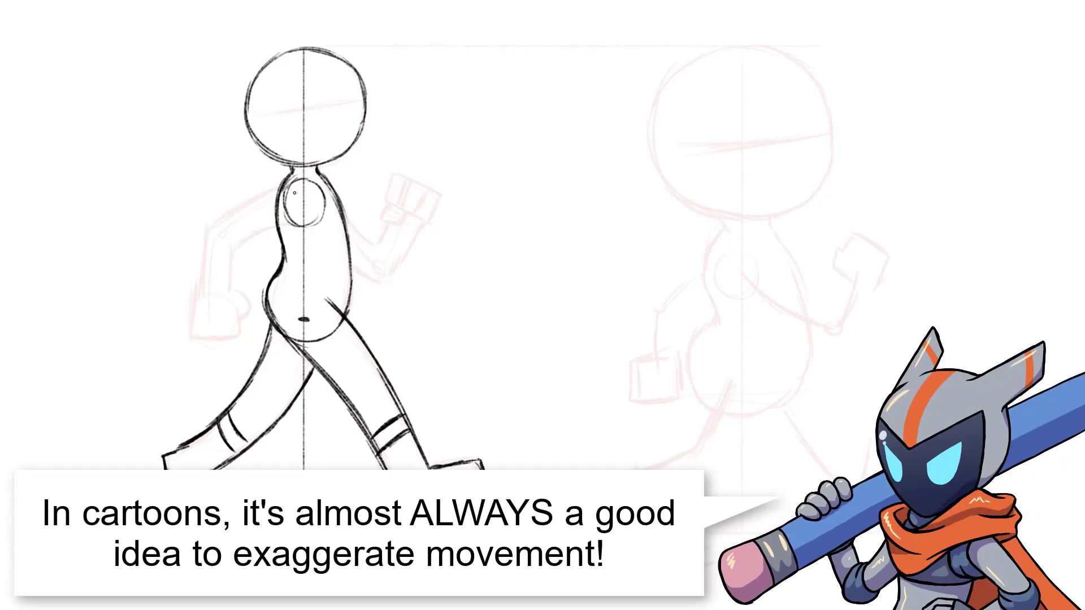
- Sketch the rear arm swinging backward and begin the handwritten 'Exaggerate' note beside it
left_click_drag(216, 232, 297, 192)
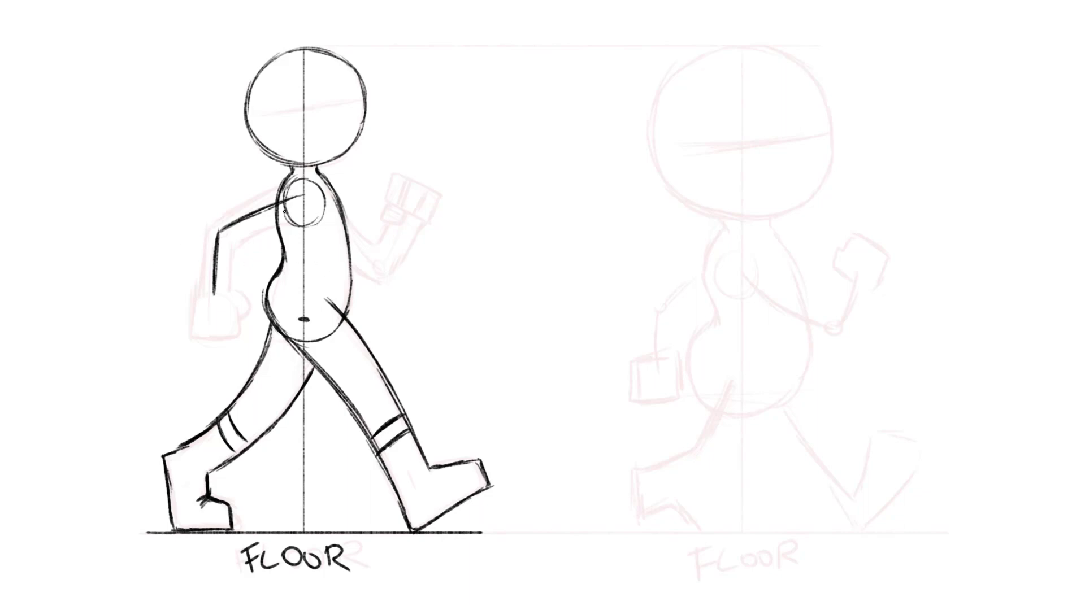
left_click_drag(290, 208, 246, 363)
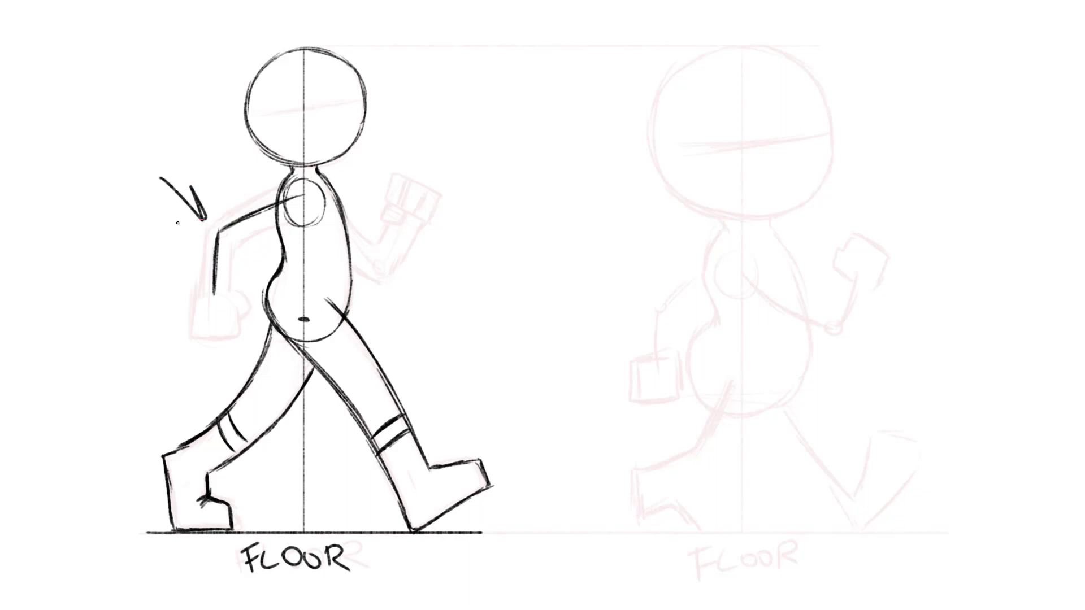
type("Exac")
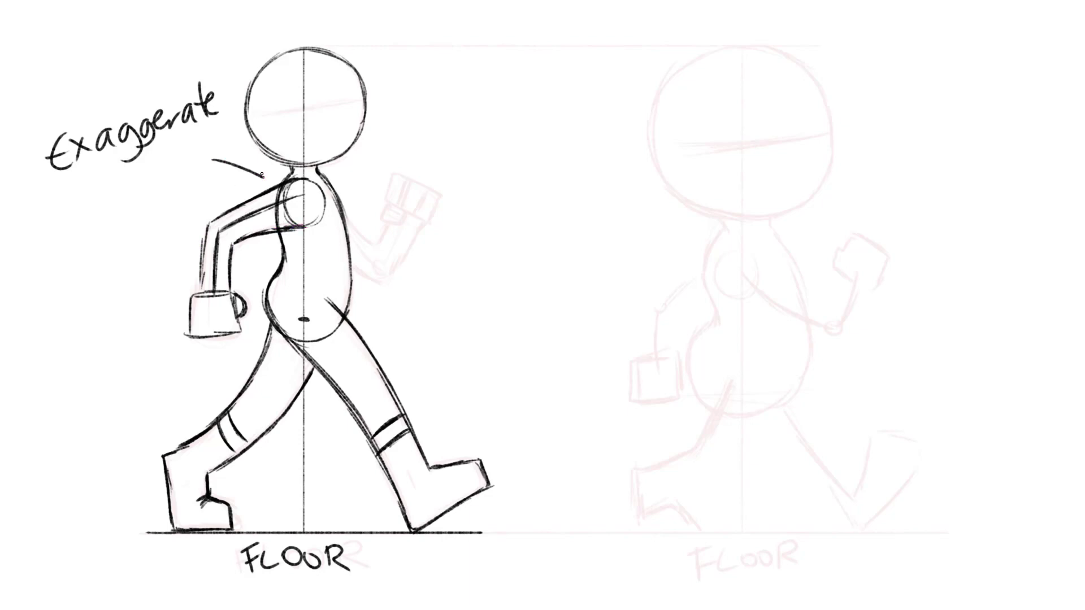
- Refine the rear fist and draw the forward arm bent up ending in a fist
left_click_drag(228, 163, 262, 180)
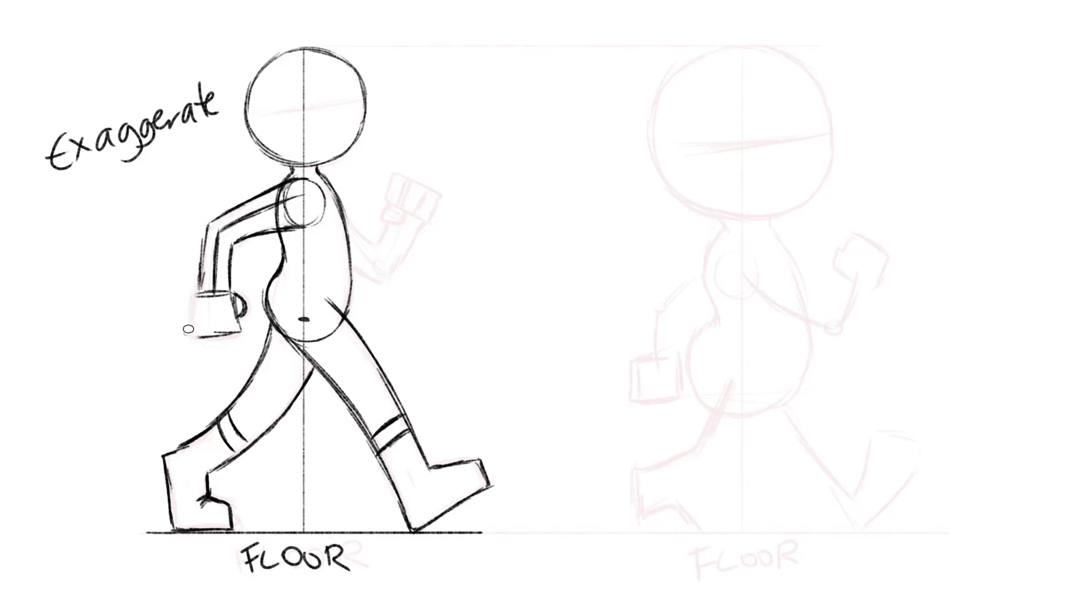
left_click_drag(200, 277, 190, 329)
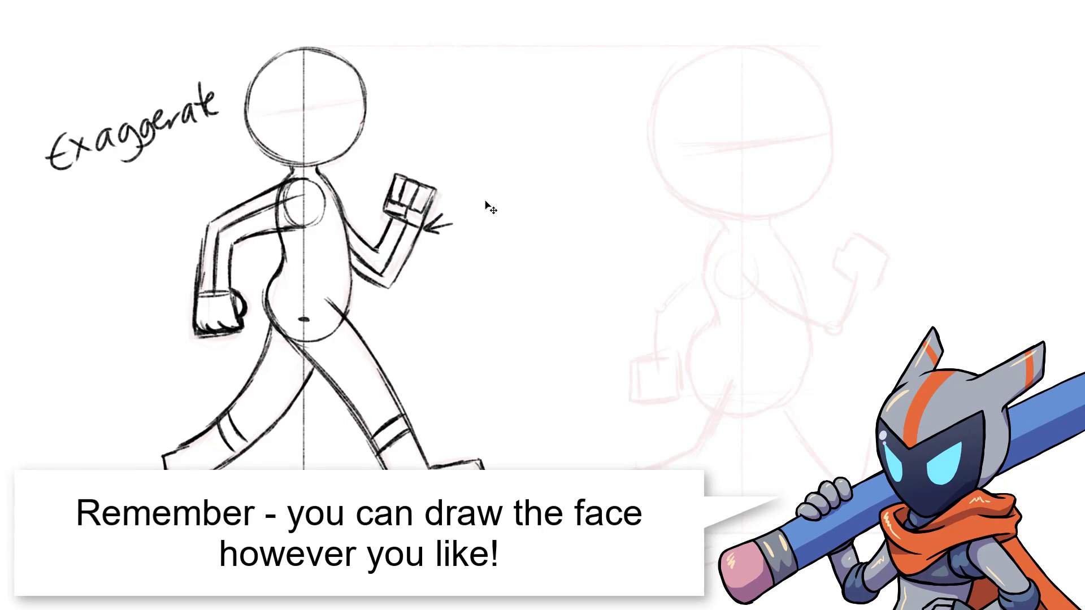
mouse_move(370, 306)
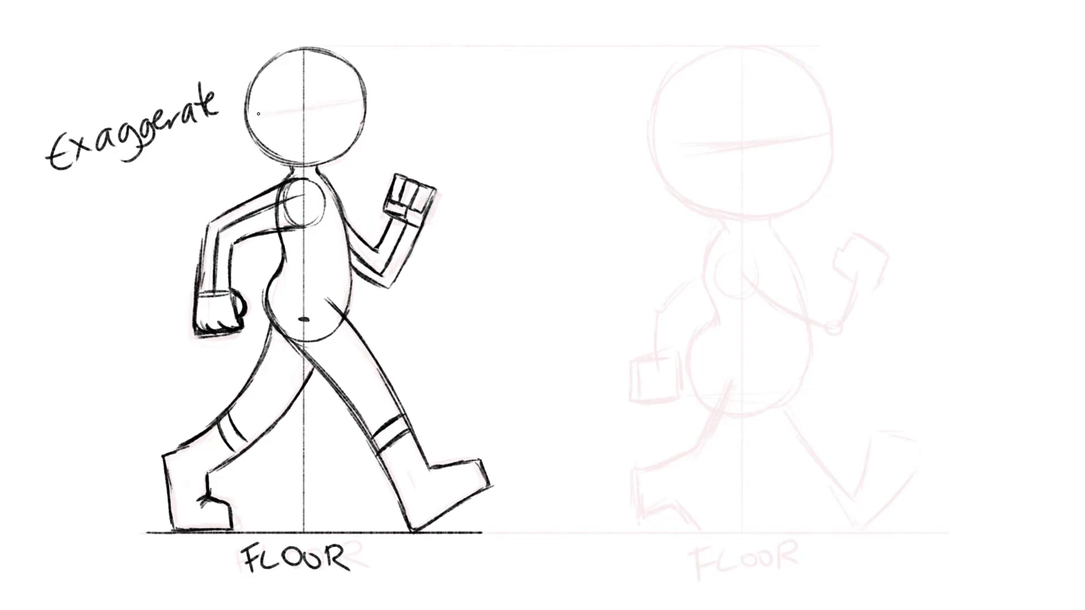
- Draw a horizontal eye-line guide across the head circle
left_click_drag(250, 111, 363, 93)
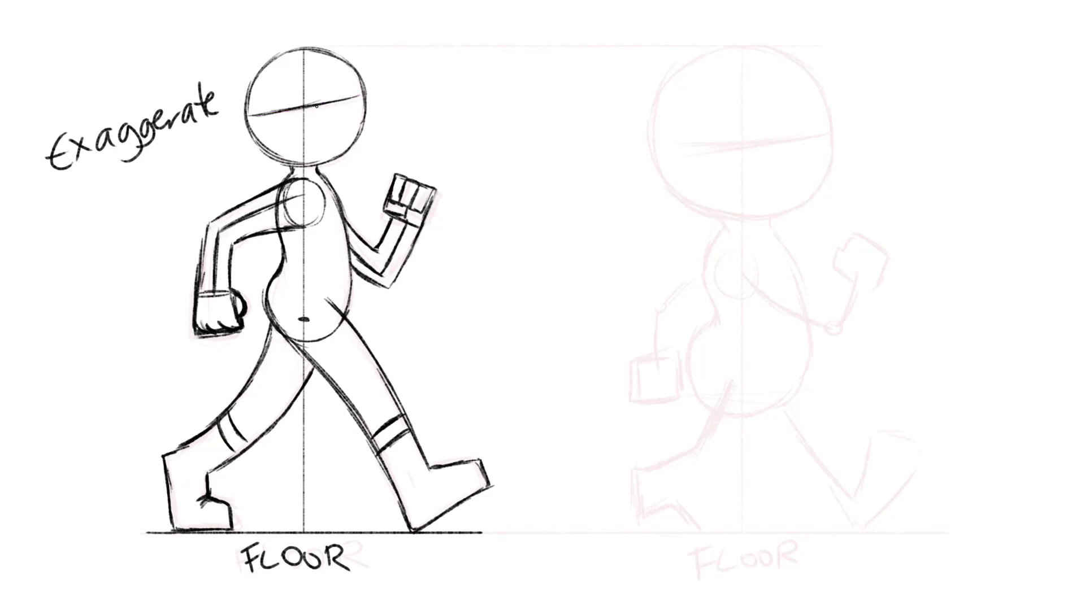